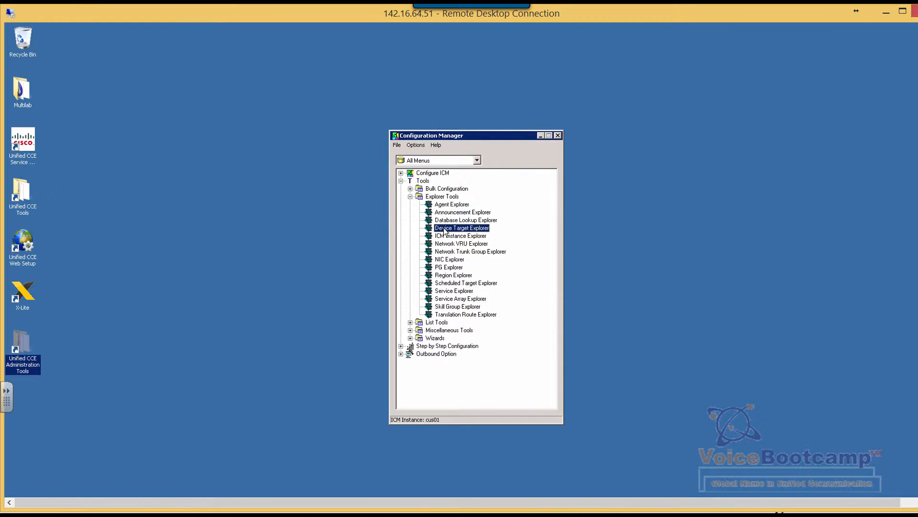
- Retrieve the existing device targets in Device Target Explorer and add a new blank device target
double_click(461, 227)
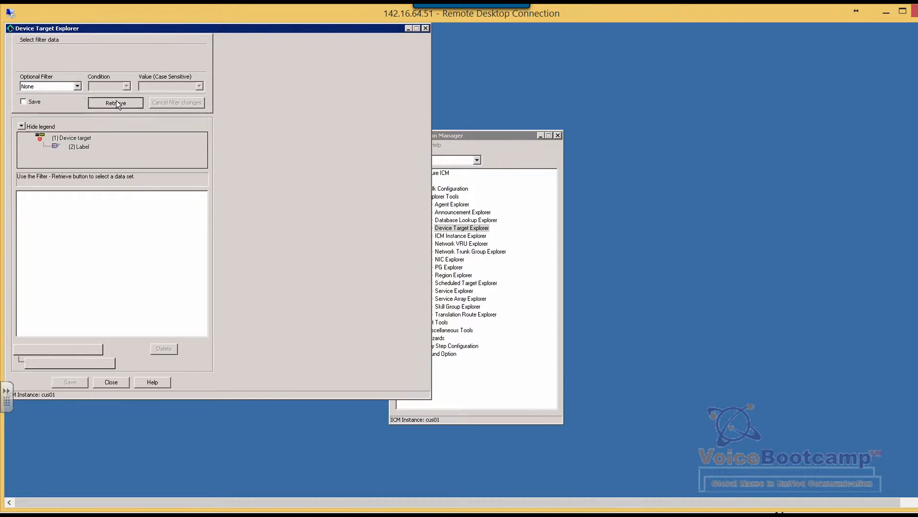
click(114, 103)
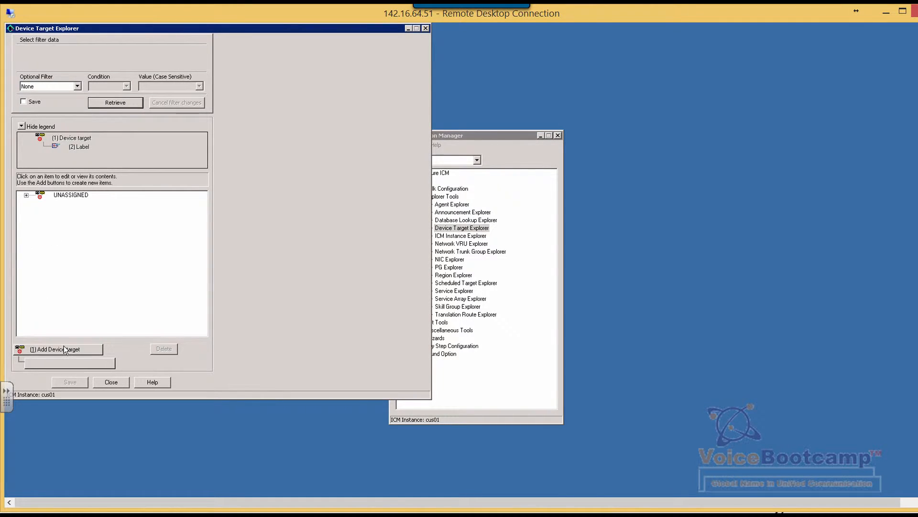
click(56, 349)
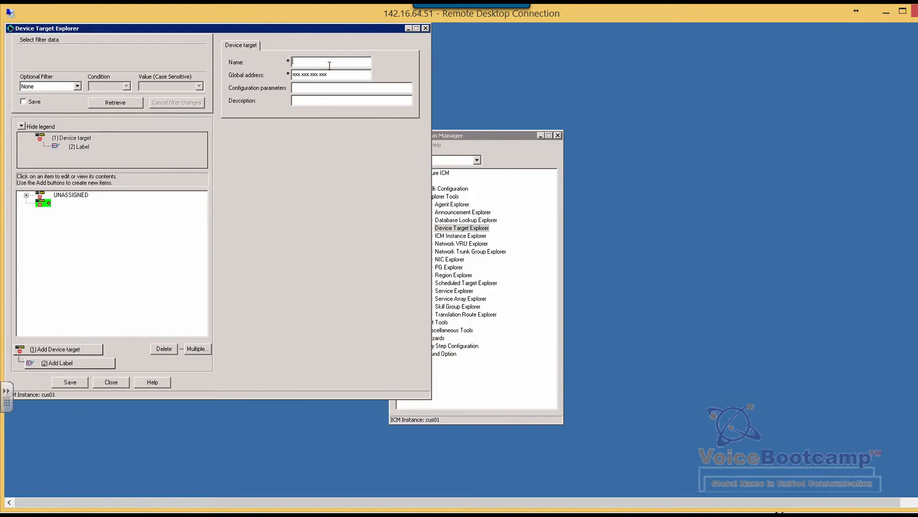
- Name the new device target PhoneOne with global address 4001 after dismissing the invalid-name warning
text(Pho)
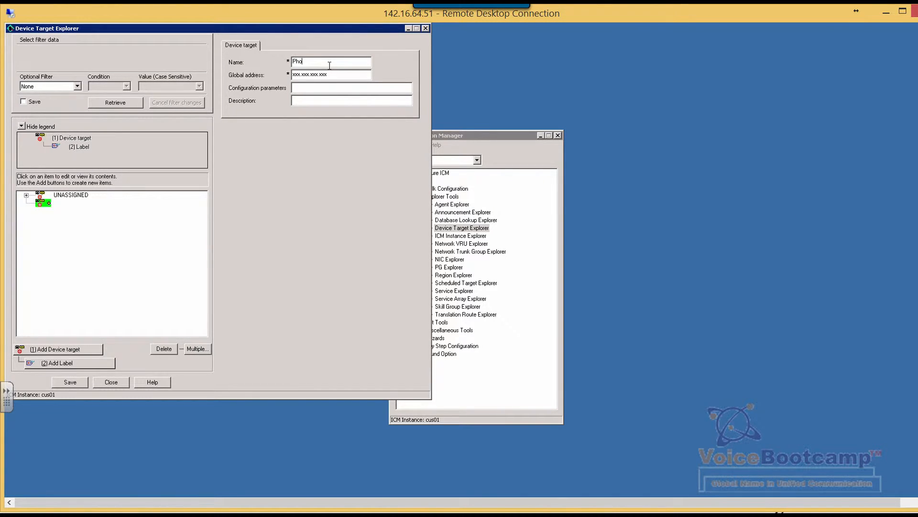
click(69, 382)
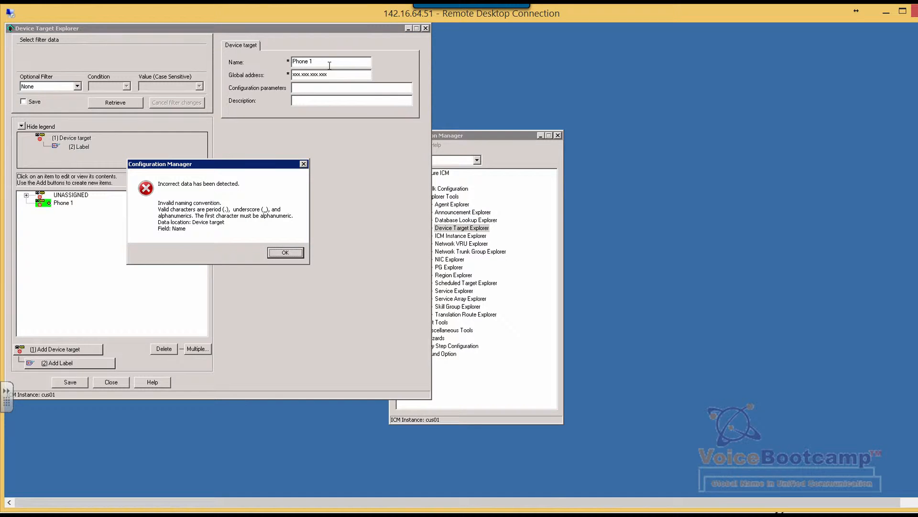
click(285, 253)
text(One)
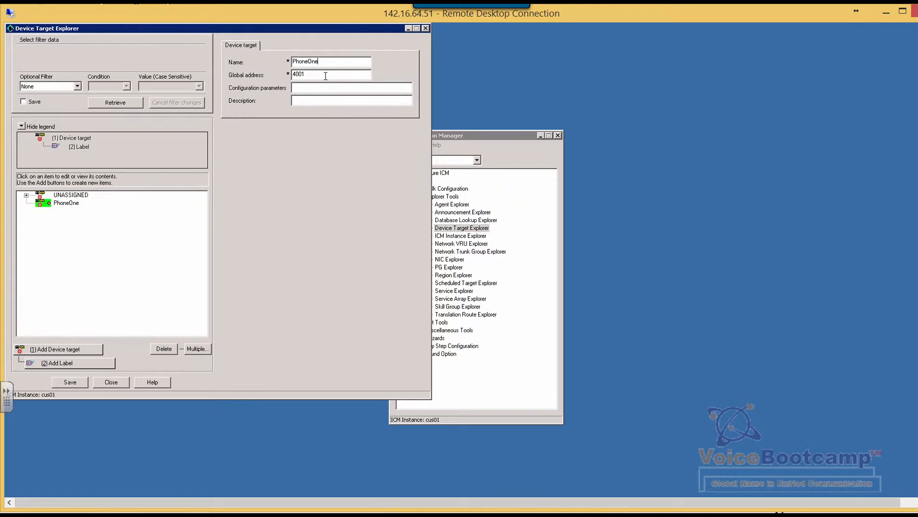
key(BackSpace)
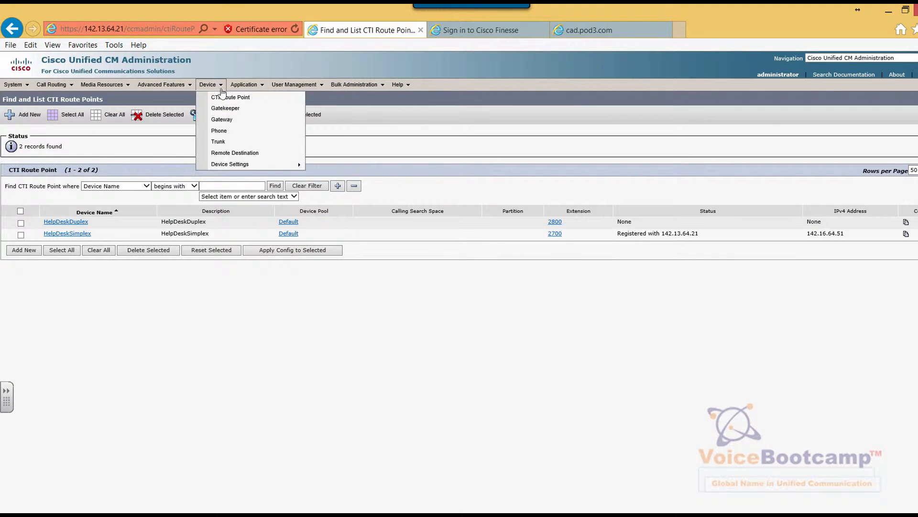
- List all configured phones under Device > Phone to review their extensions
click(218, 142)
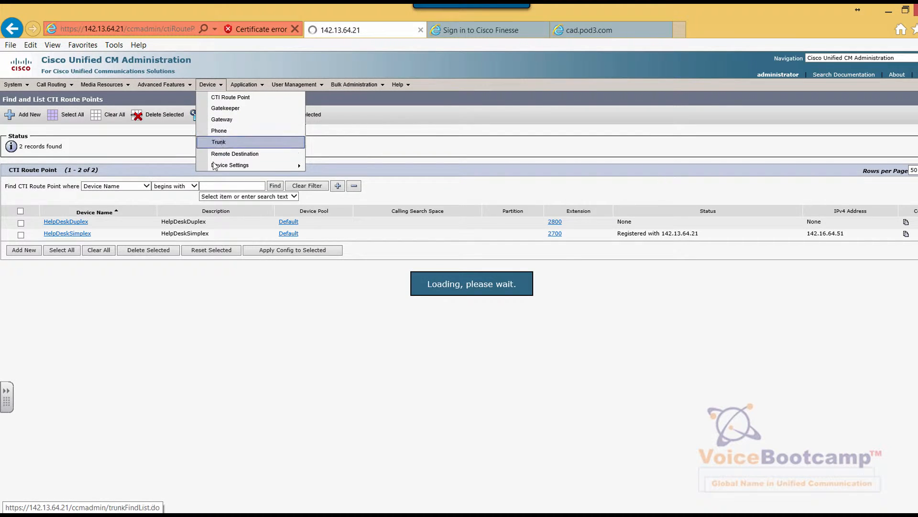
click(218, 130)
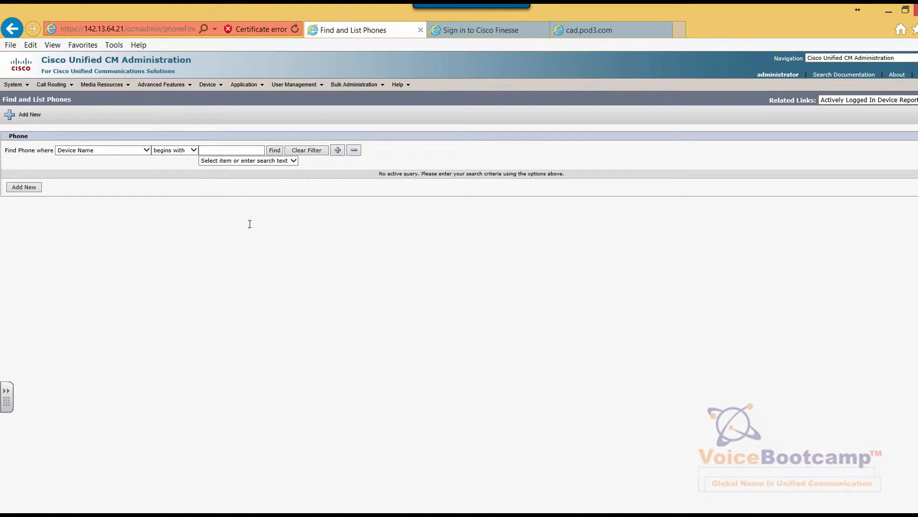
click(274, 151)
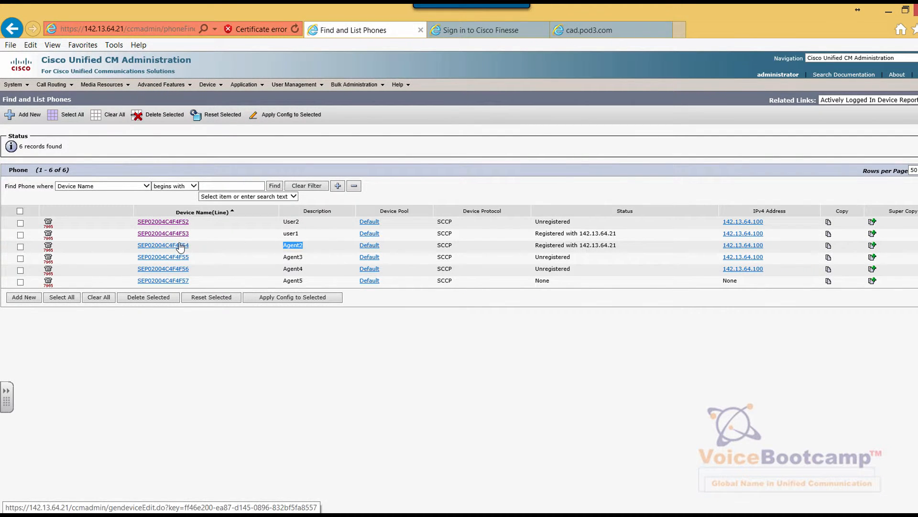
click(162, 244)
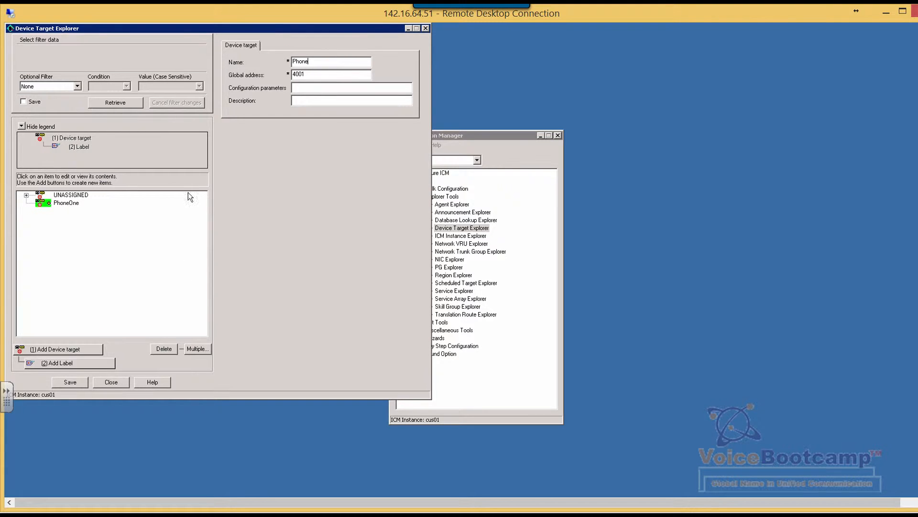
mouse_move(325, 69)
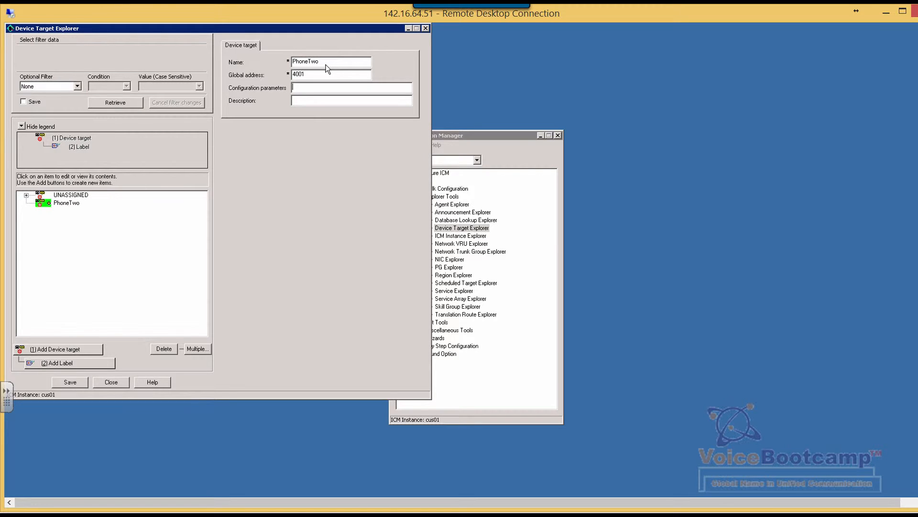
- Save PhoneTwo at 4002 with parameters '/DevType CiscoPhone /dn 4002' and description Agent Two
text(/DevType C)
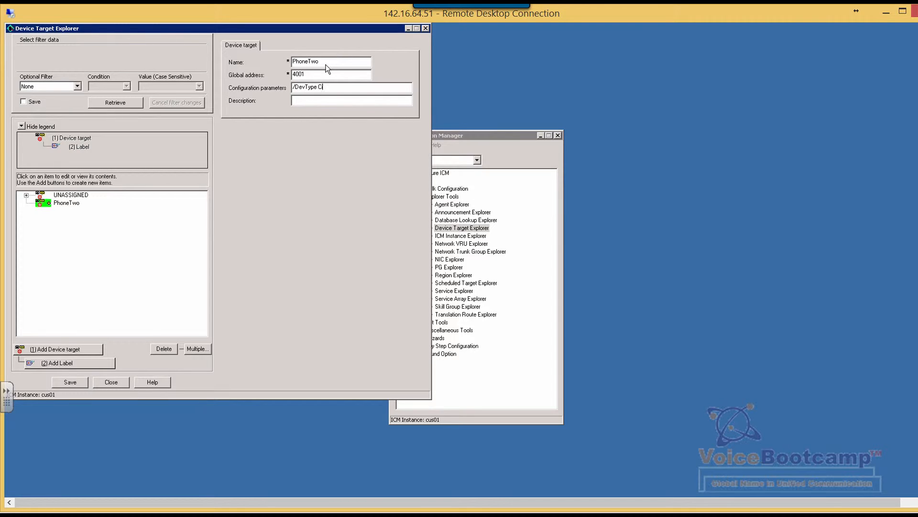
text(iscoPhone /)
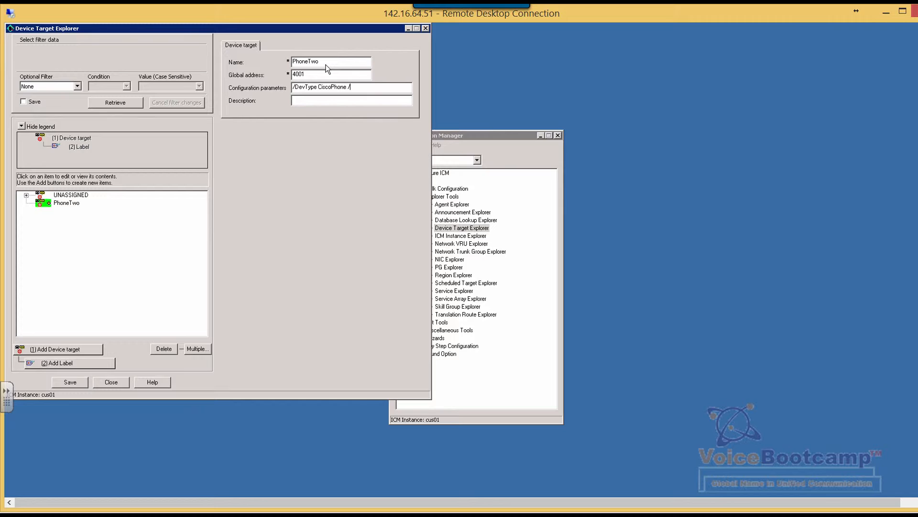
text(/dn)
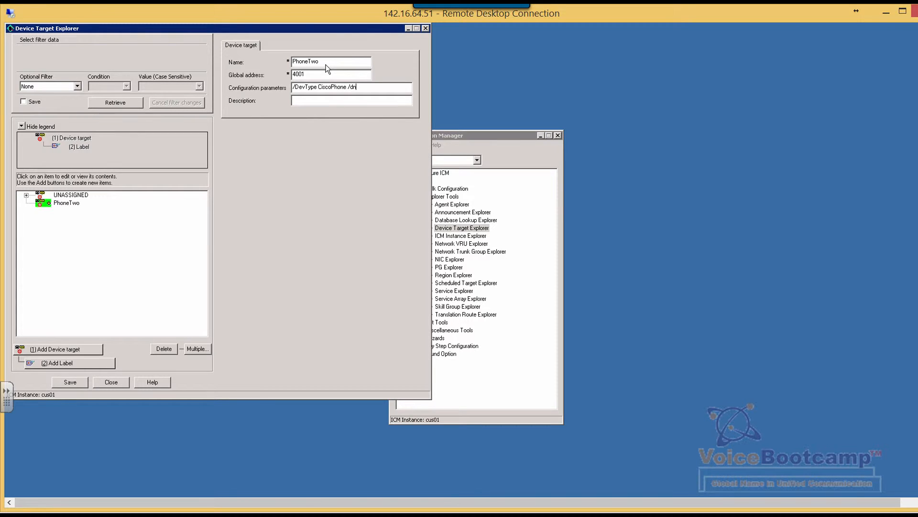
text(4001)
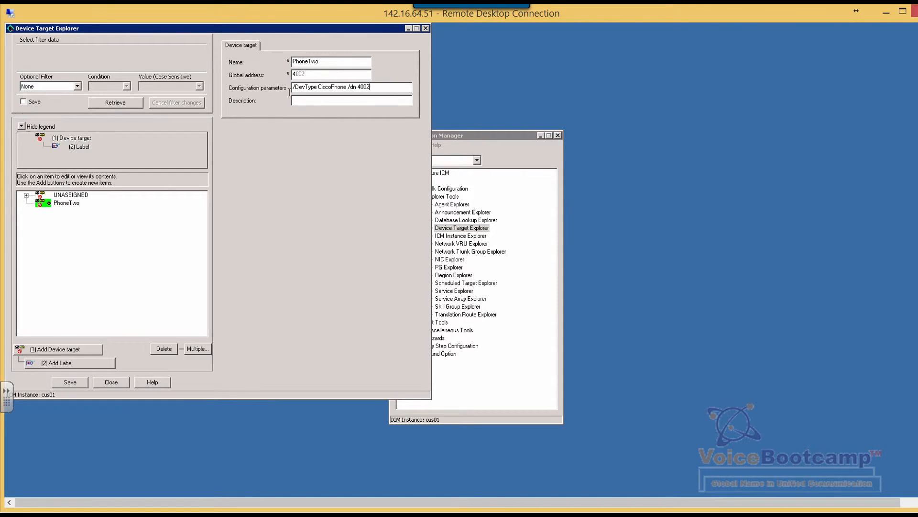
text(Agent Two)
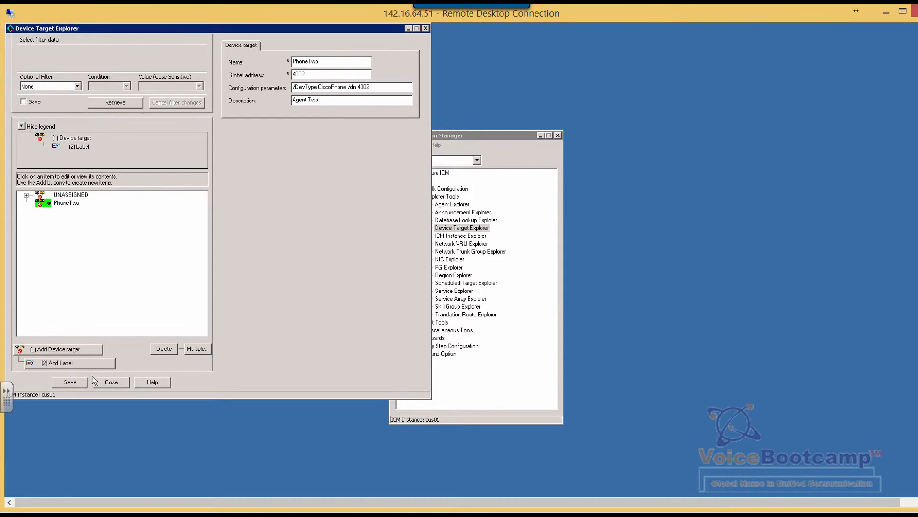
click(59, 362)
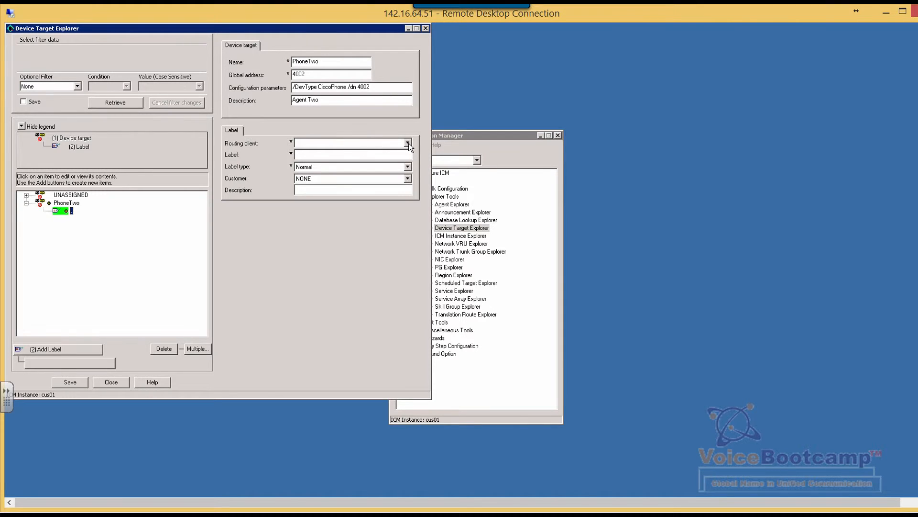
- Save PhoneTwo's label 4001 on routing client RC_CUCM_WestCoast with customer cus01
click(407, 143)
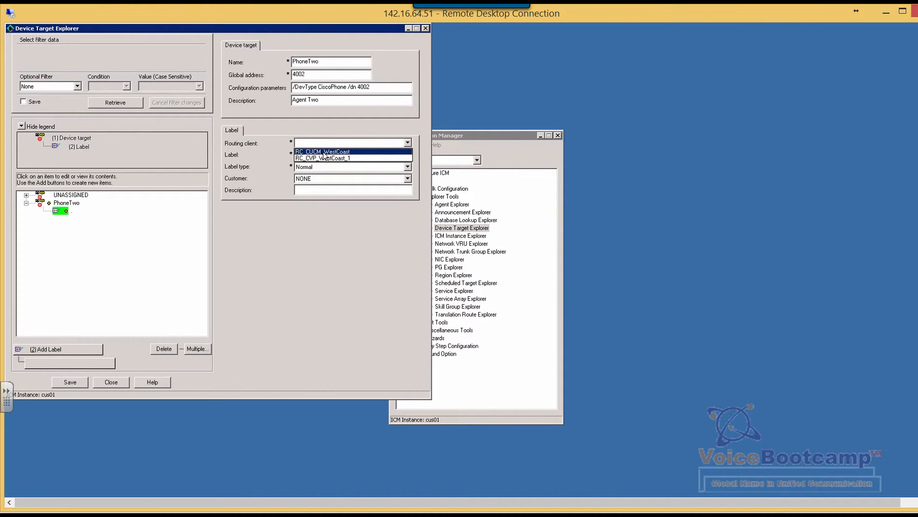
click(323, 152)
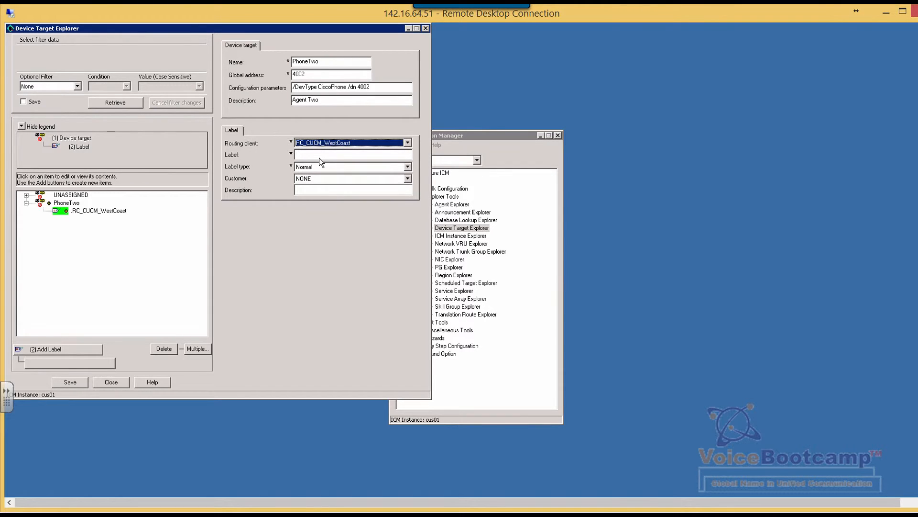
text(4001)
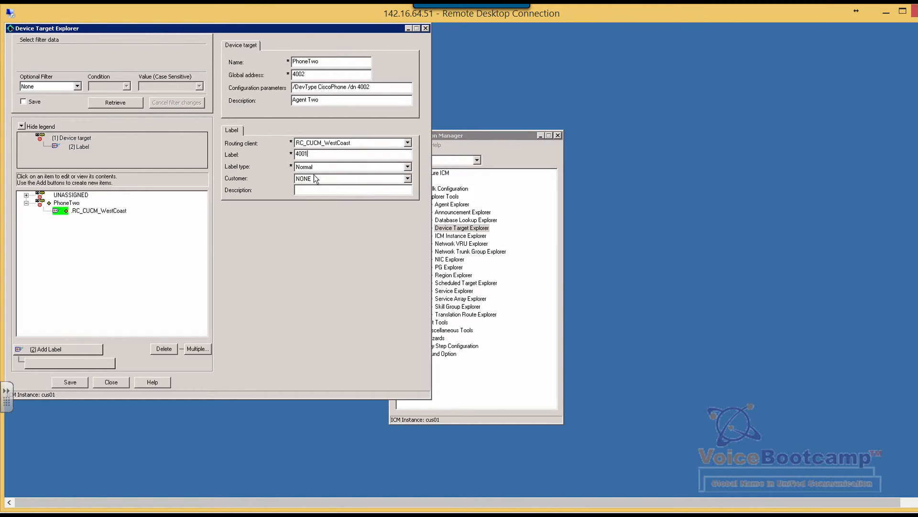
click(407, 178)
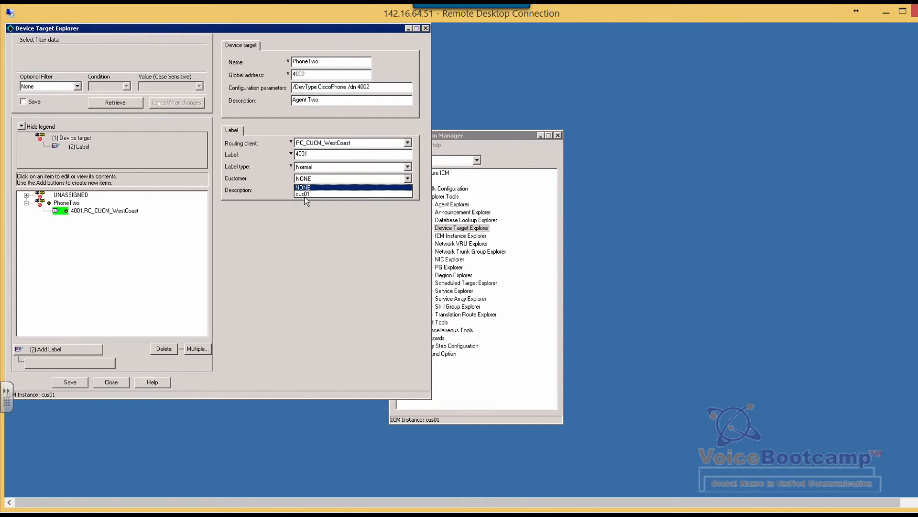
click(304, 194)
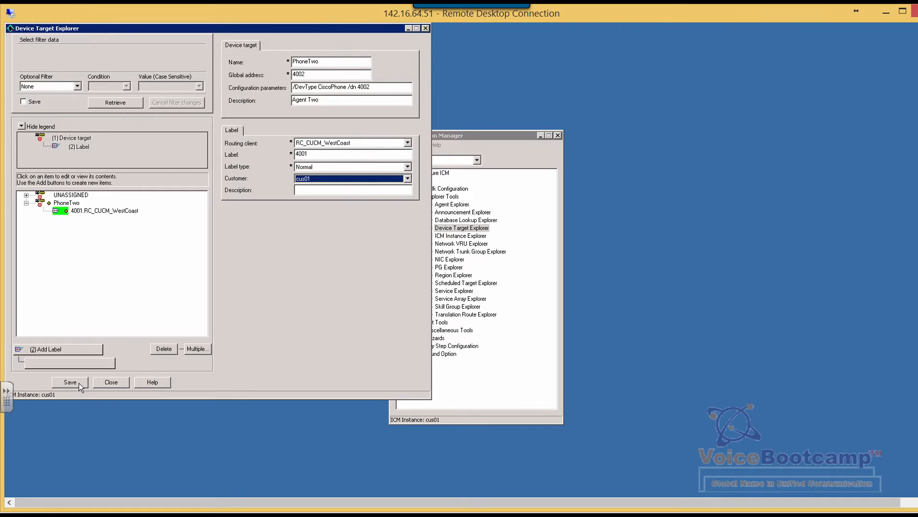
click(70, 382)
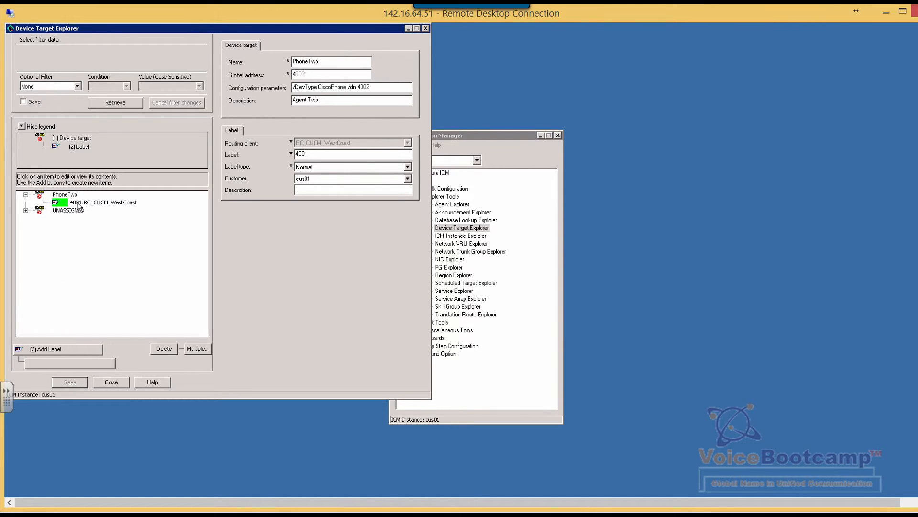
click(64, 194)
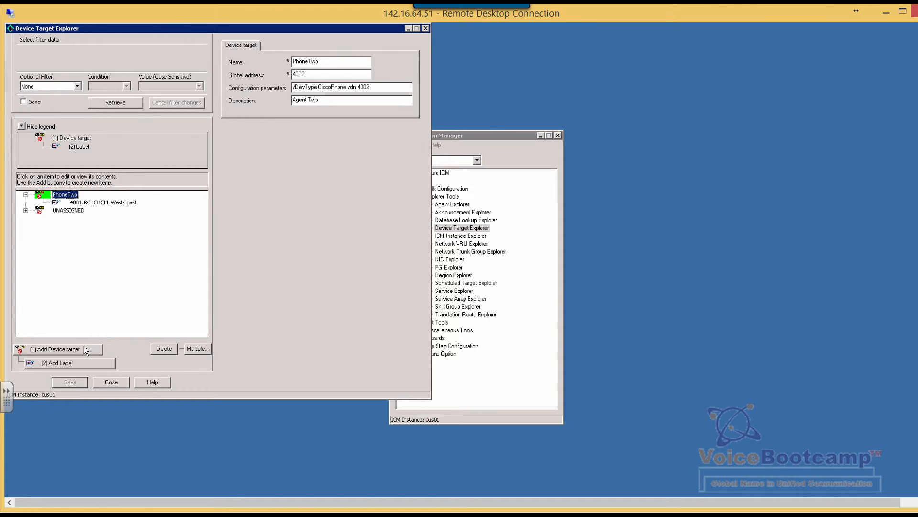
- Add device target PHoneThree with global address 4003, retyping the mistyped name
click(56, 350)
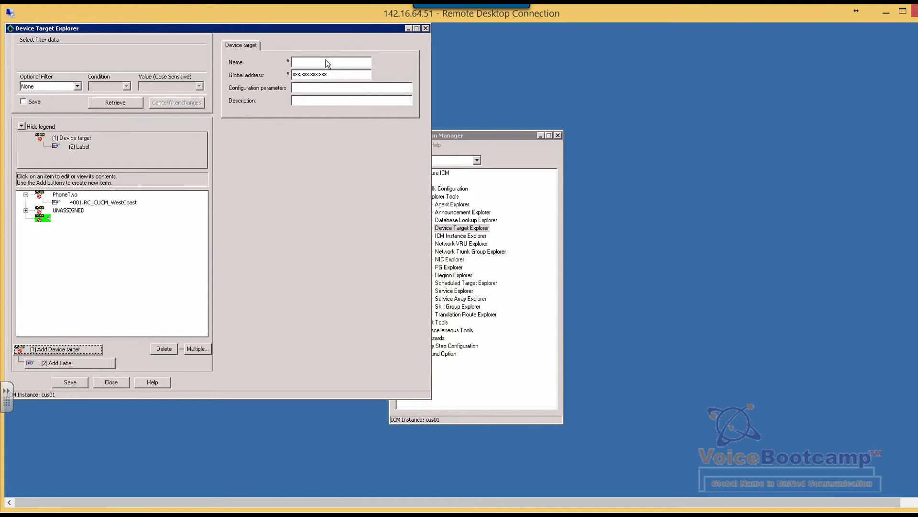
text(PHoneTH)
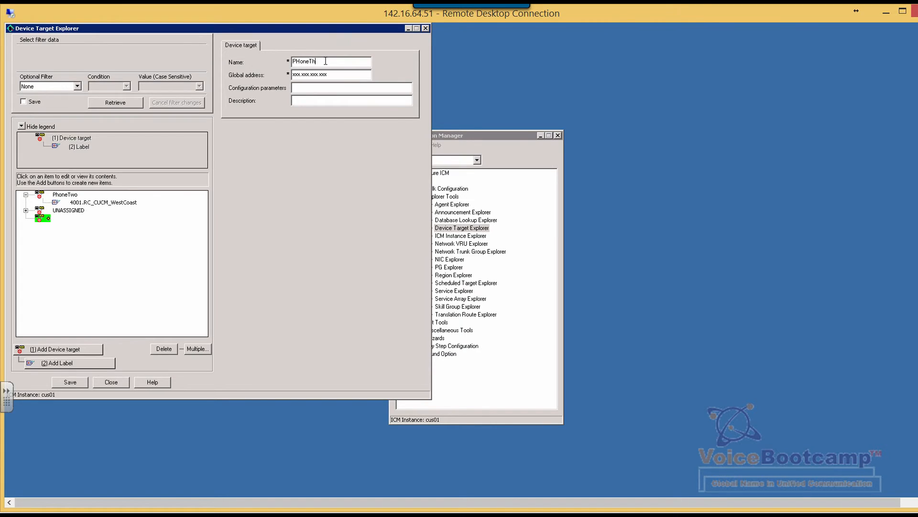
key(ctrl+a)
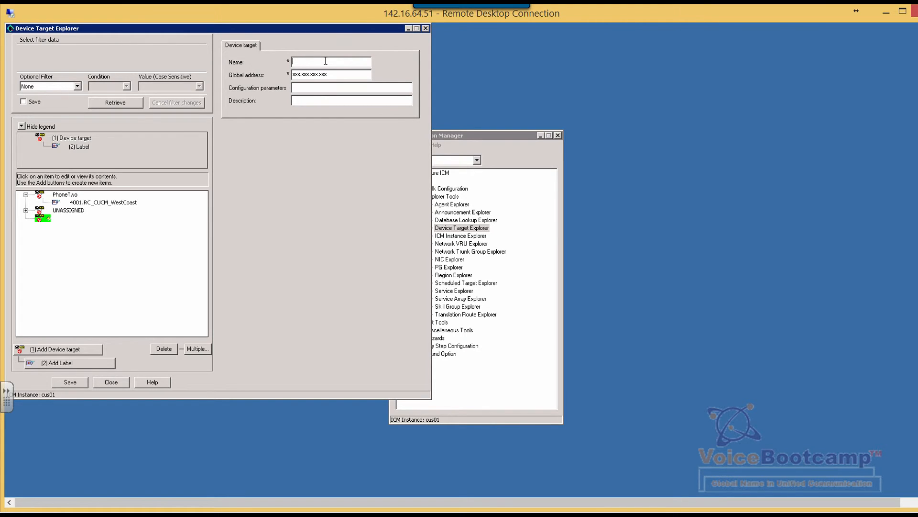
text(PHoneThre)
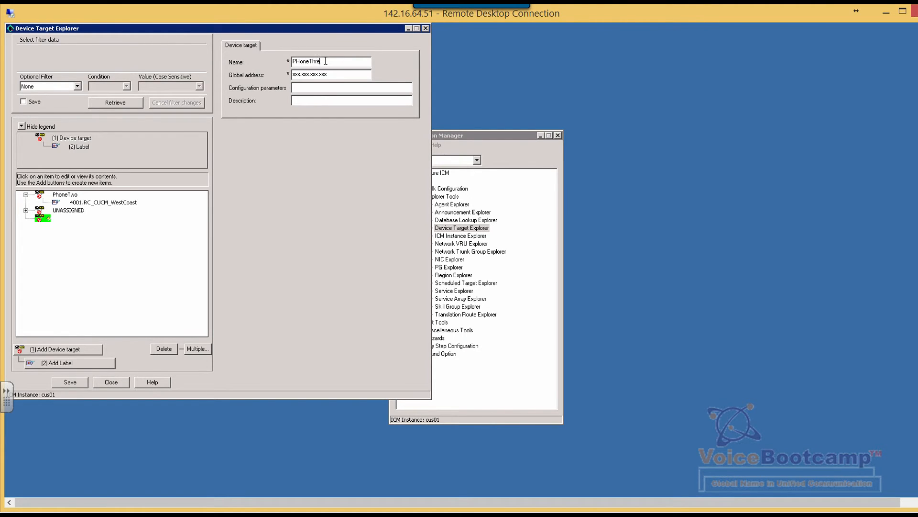
text(4003)
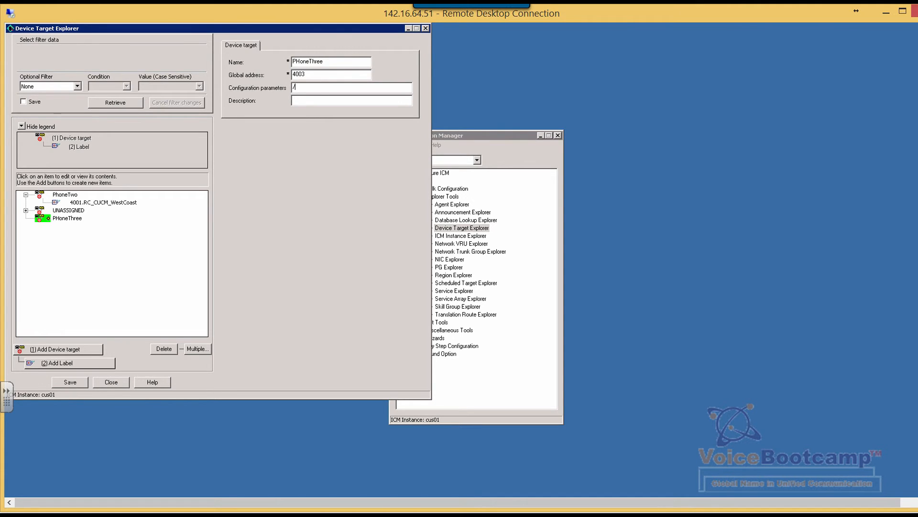
- Enter configuration parameters '/DevType CiscoPhone /dn 4003' for PHoneThree
text(DevType C)
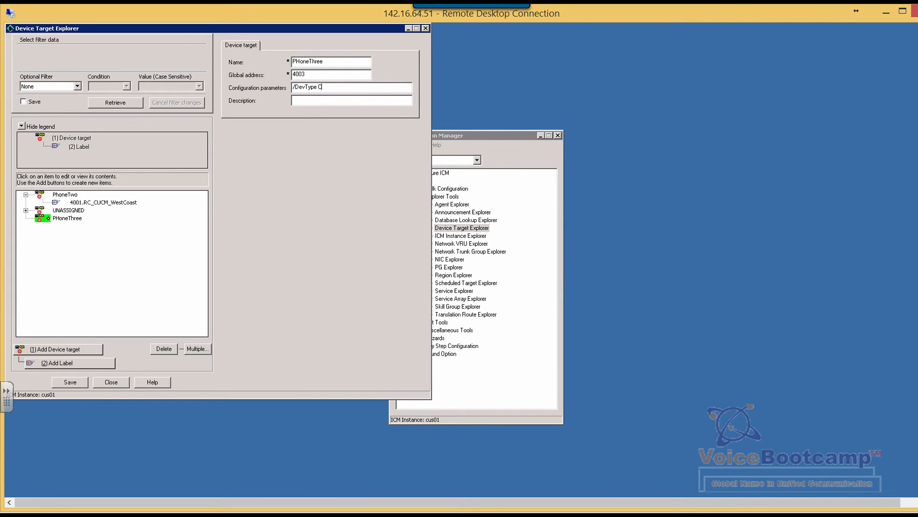
text(iscoPHo)
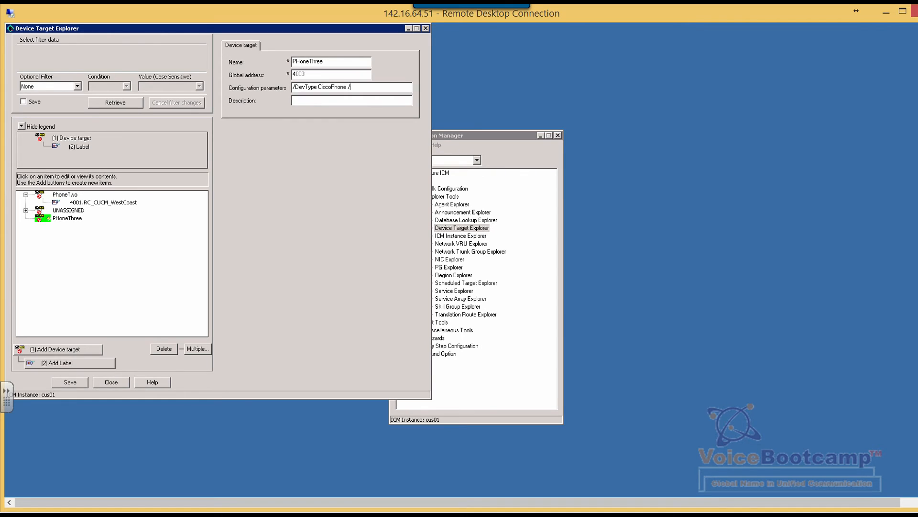
text(/dn 4003)
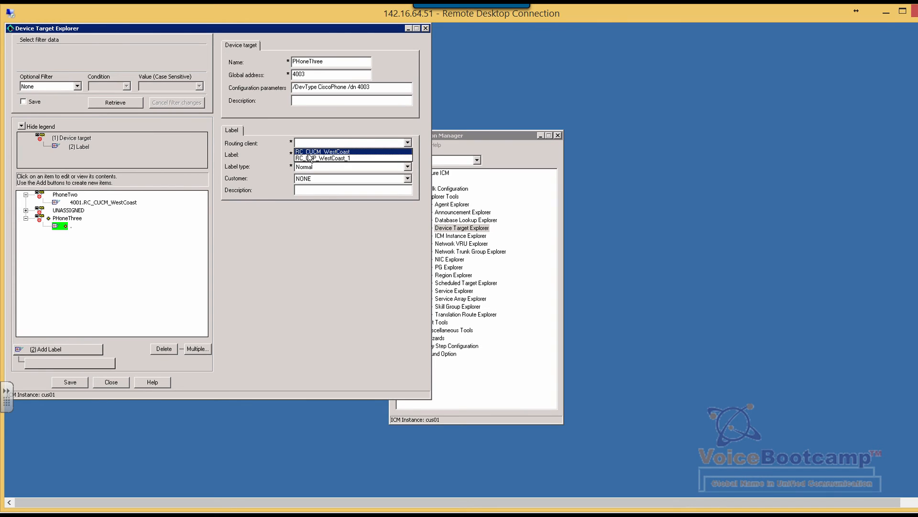
- Save PHoneThree's label 4003 on RC_CUCM_WestCoast for customer cus01
click(320, 151)
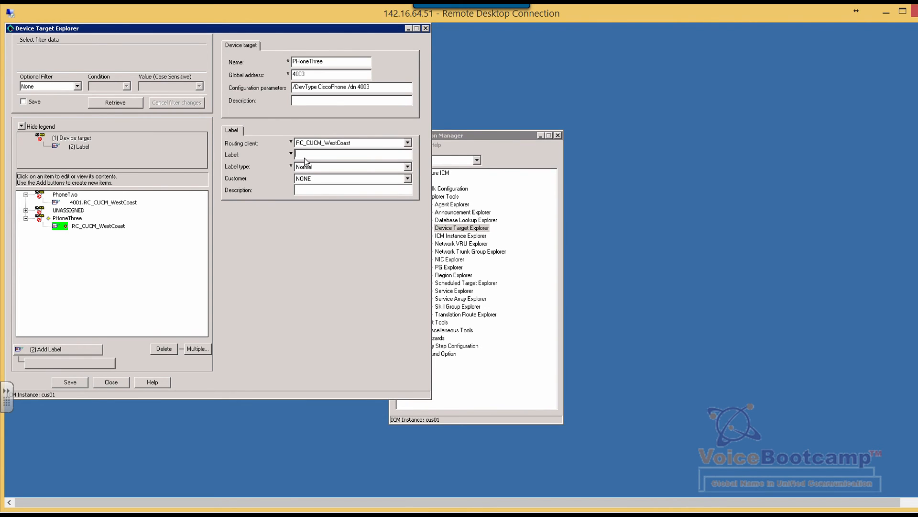
text(4003)
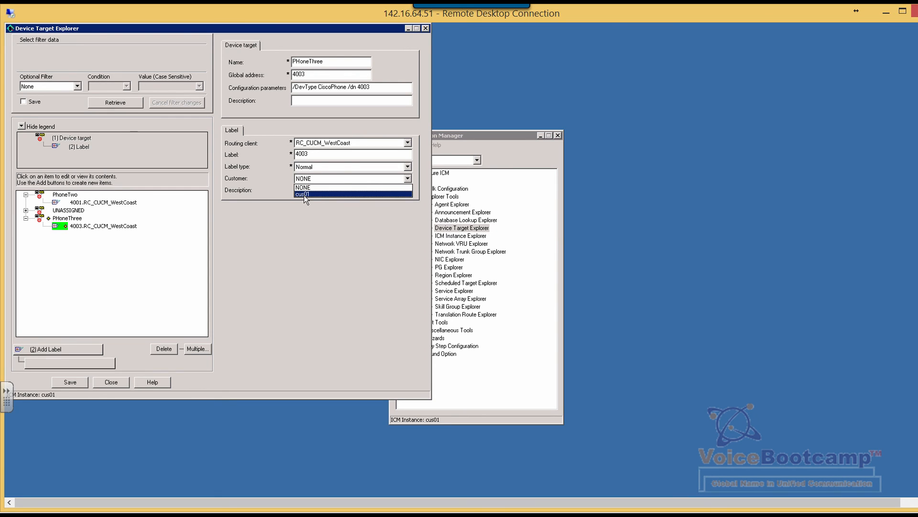
click(69, 382)
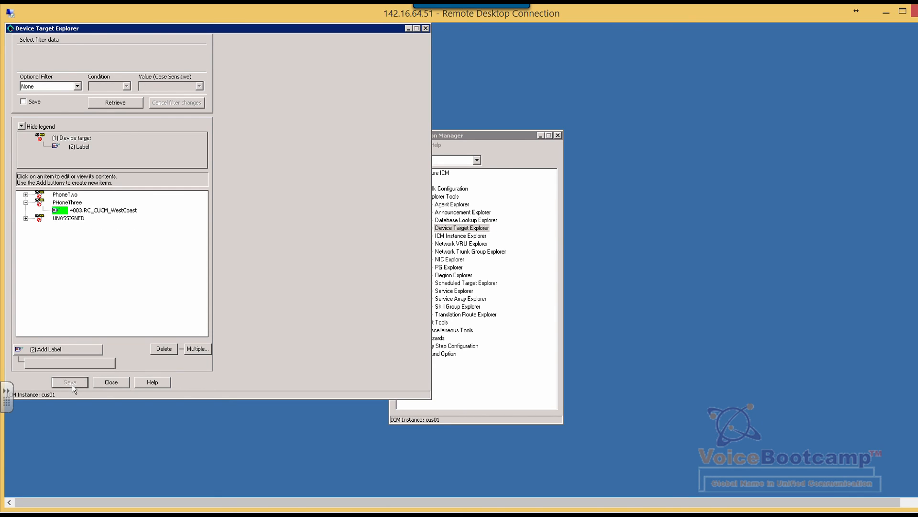